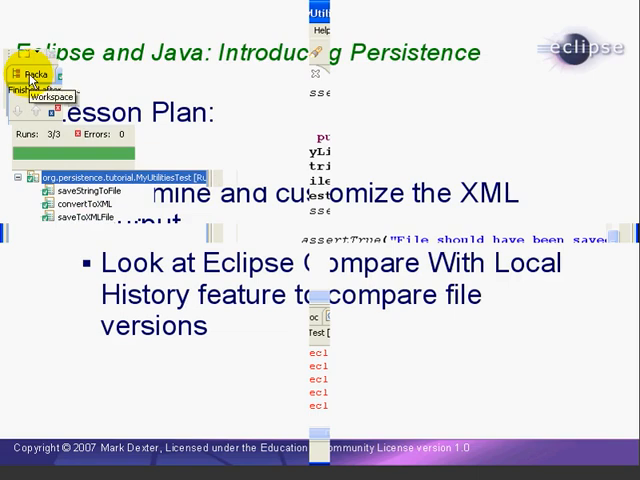
Expand PersistenceTutorial in Package Explorer and bring up its context menu.
left_click(35, 75)
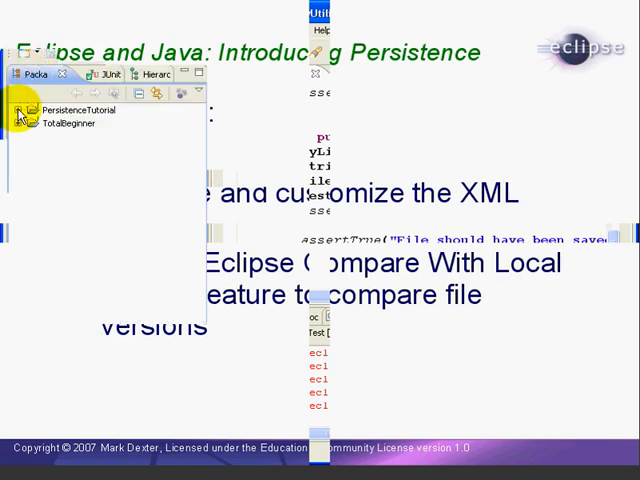
left_click(17, 110)
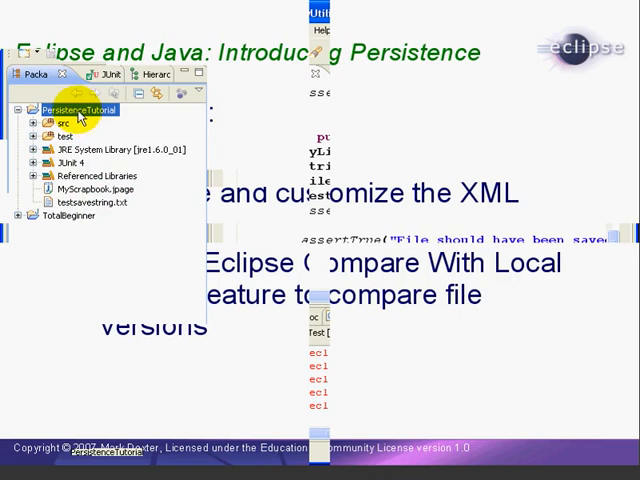
right_click(75, 109)
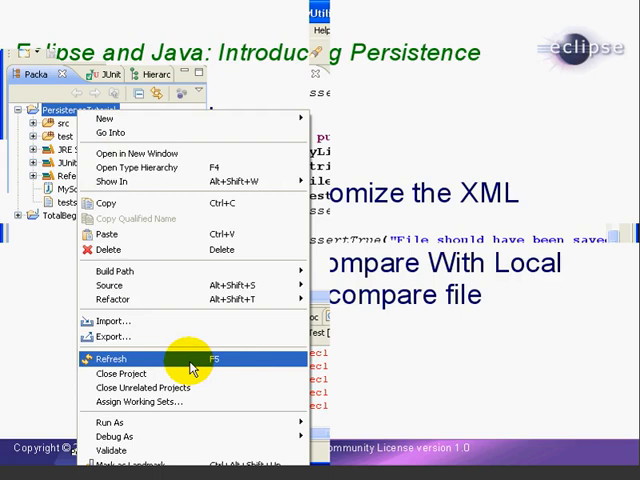
Refresh the project and expand testmylibrary.xml's MyLibrary, books, Book and Person nodes.
left_click(110, 358)
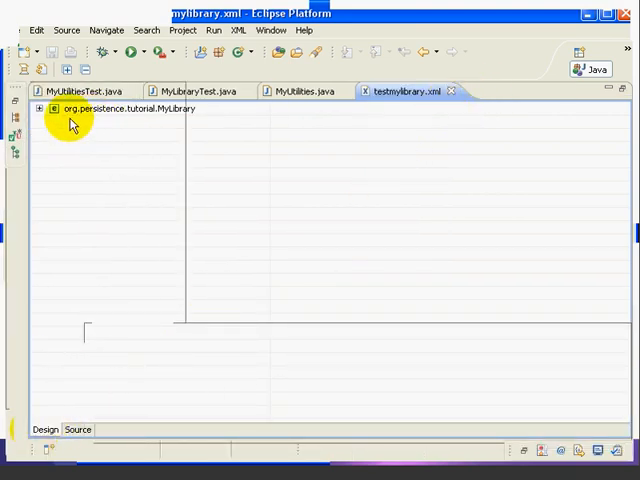
left_click(39, 108)
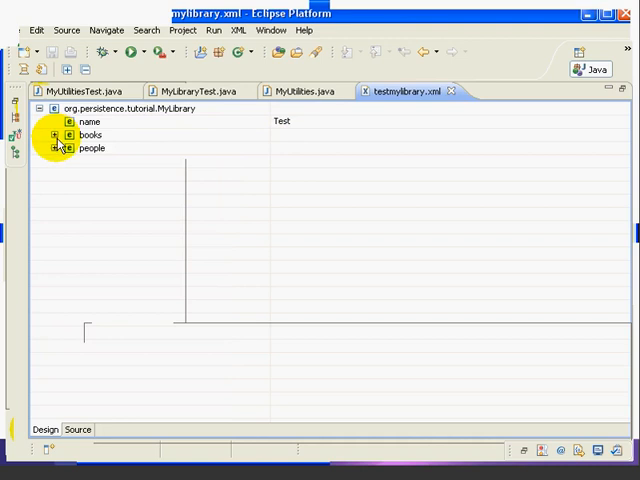
left_click(56, 135)
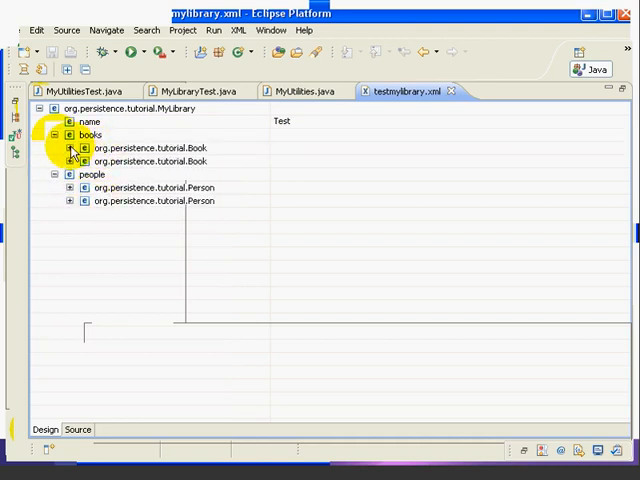
left_click(70, 148)
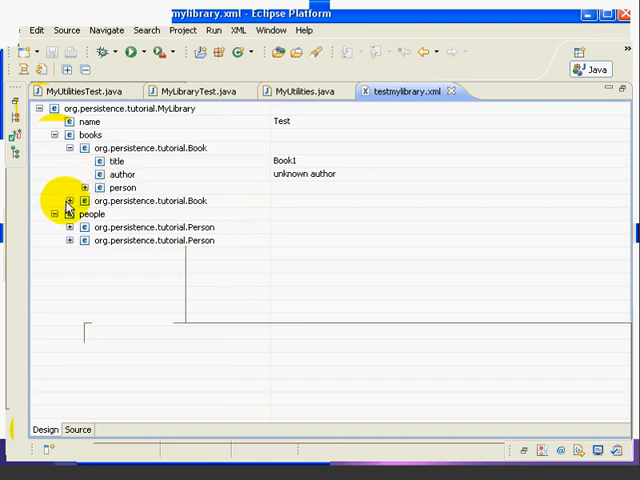
left_click(84, 200)
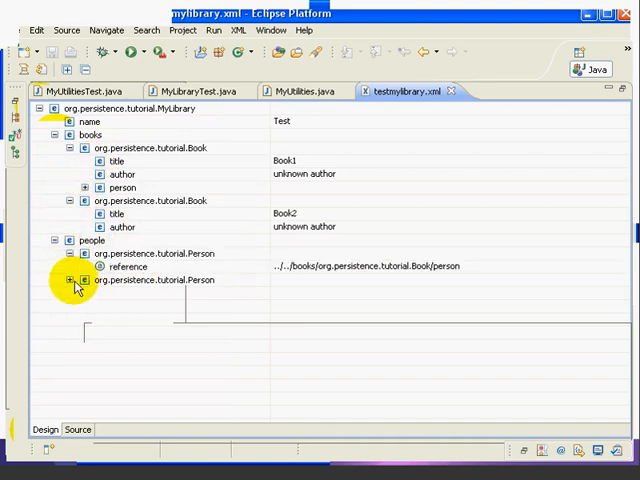
left_click(69, 279)
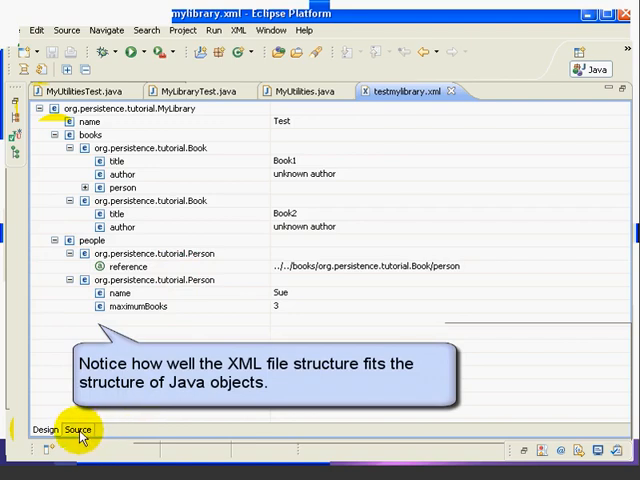
Switch the testmylibrary.xml editor to its Source view.
left_click(78, 429)
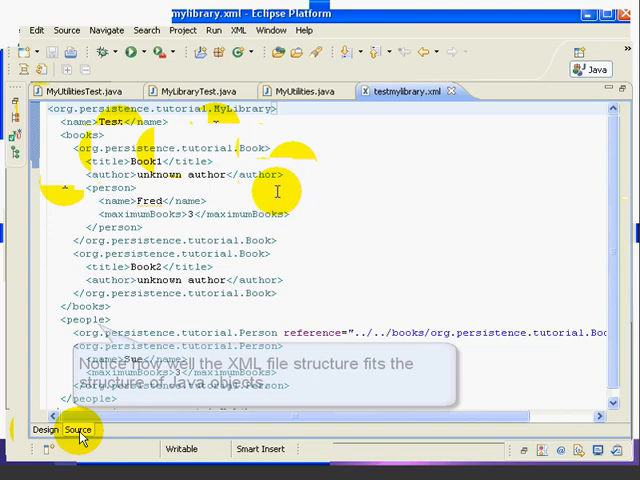
mouse_move(320, 207)
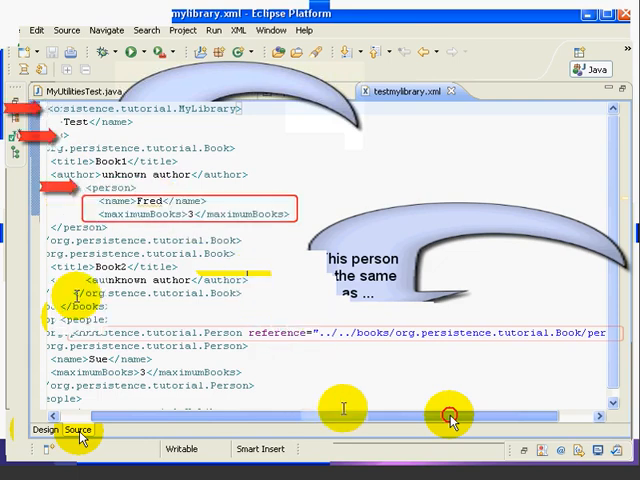
scroll("right", 3)
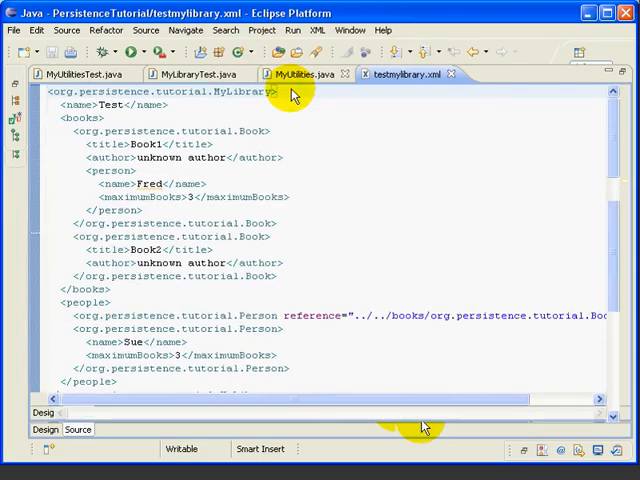
In convertToXML, alias Person, Book and MyLibrary as person, book and mylibrary.
left_click(300, 74)
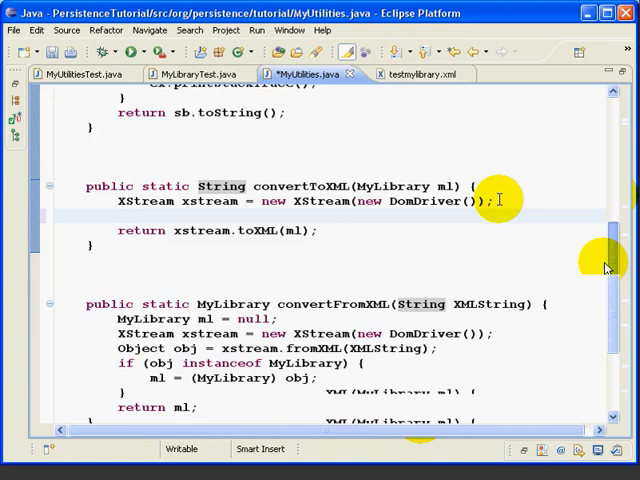
type("xstrea")
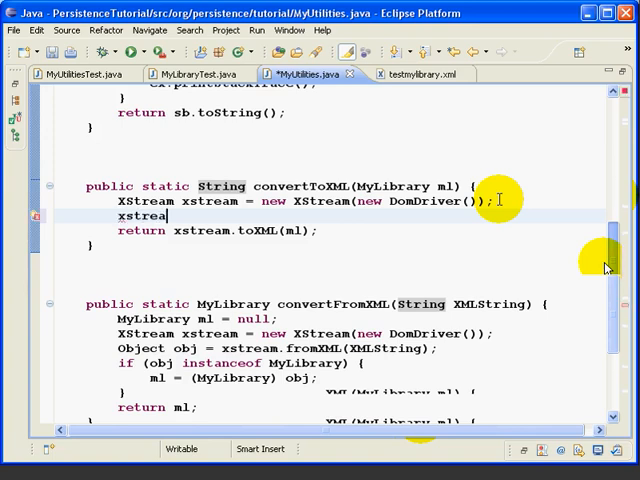
type("m.alias(\"per\", type")
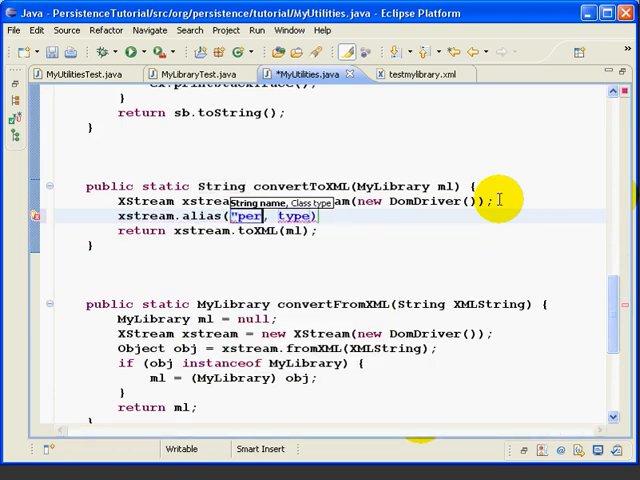
type("al")
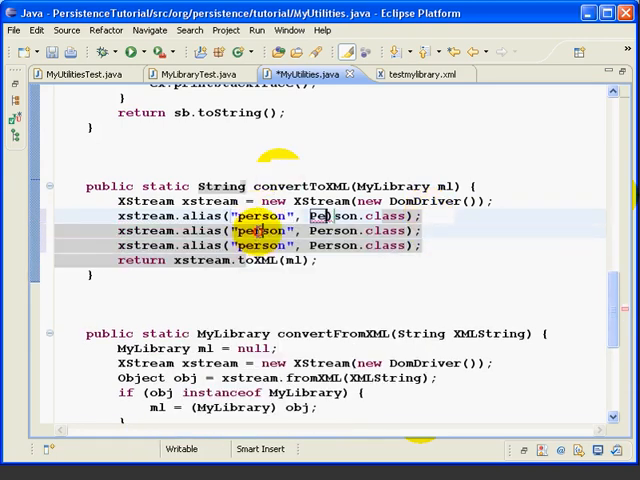
type("book")
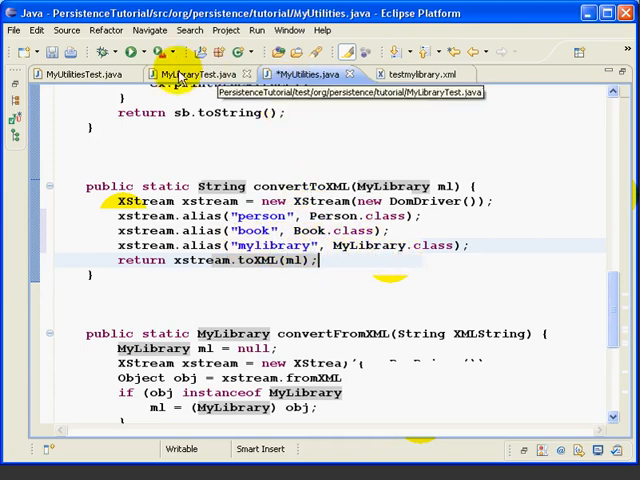
left_click(305, 74)
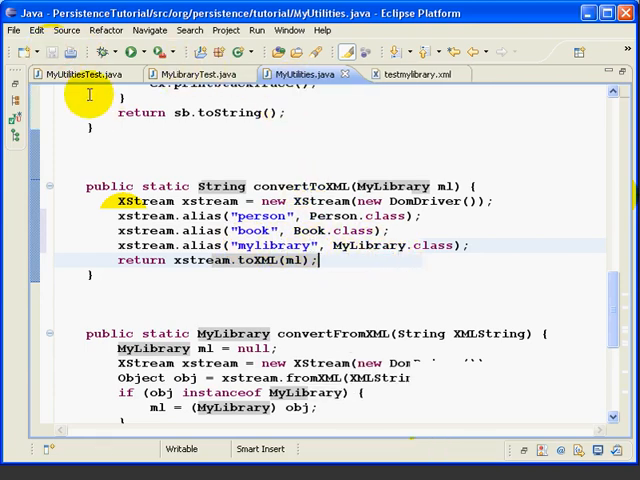
Rerun the MyUtilitiesTest JUnit tests from MyUtilitiesTest.java.
left_click(78, 74)
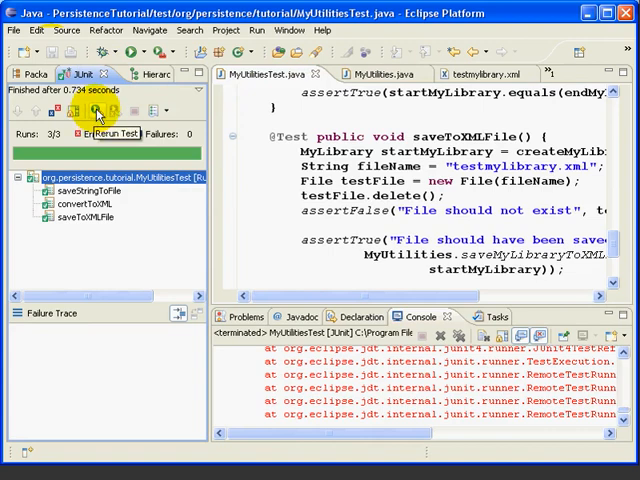
left_click(95, 110)
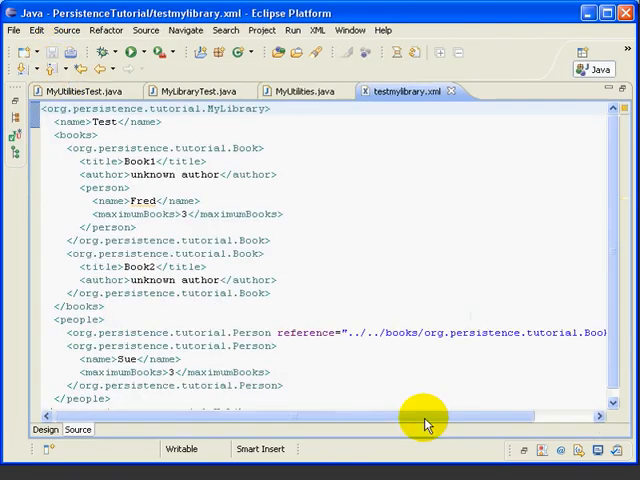
mouse_move(75, 90)
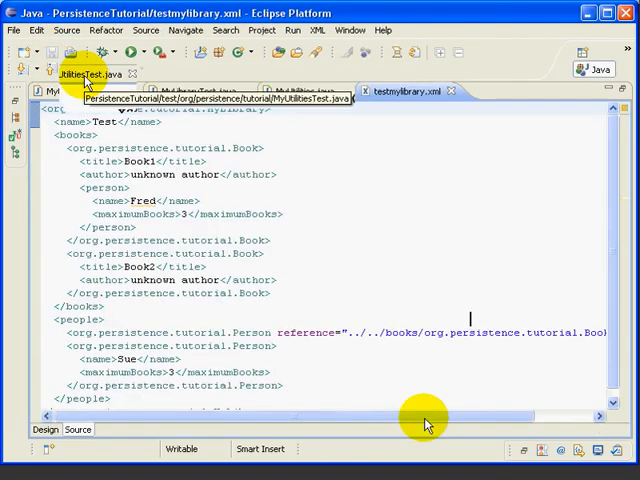
Rerun MyUtilitiesTest and accept reloading the changed testmylibrary.xml from disk.
left_click(85, 74)
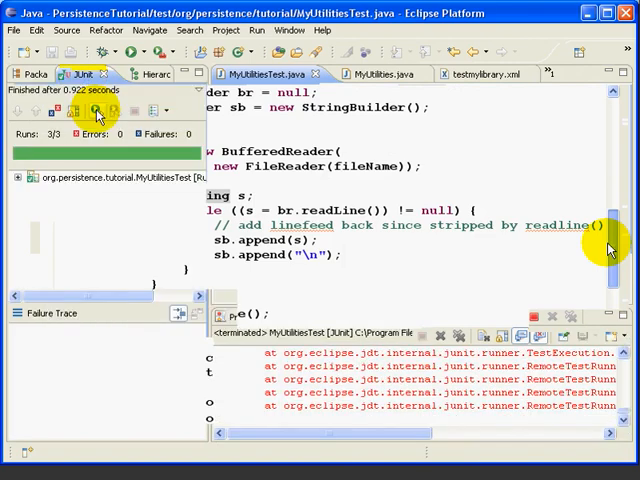
mouse_move(100, 210)
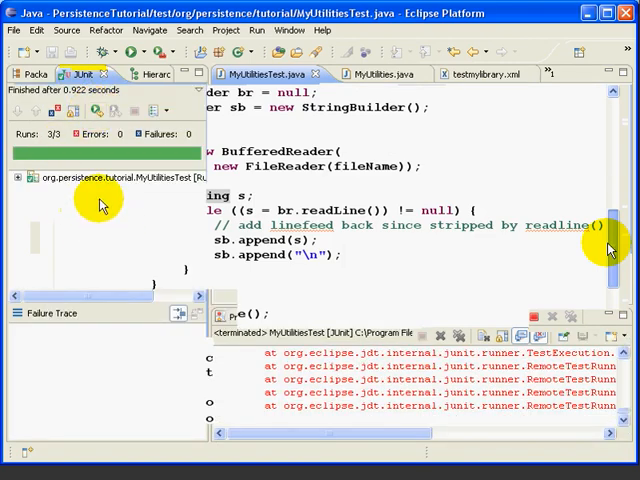
mouse_move(483, 74)
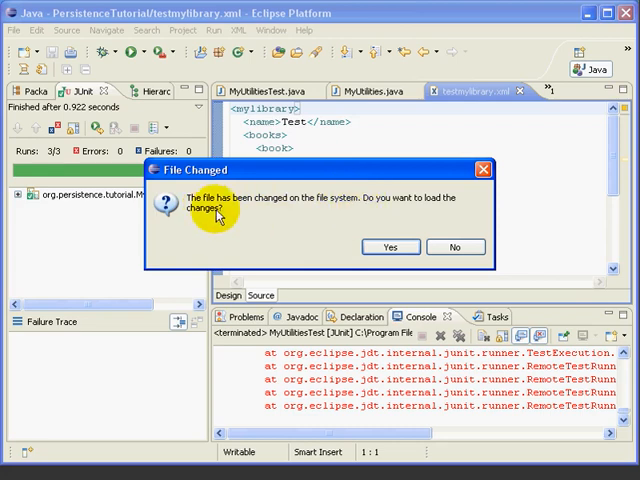
left_click(389, 247)
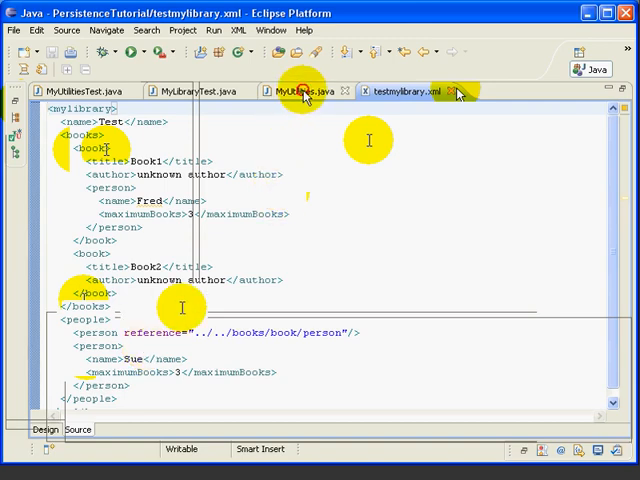
Add xstream.setMode(XStream.ID_REFERENCES) in MyUtilities.java and save.
left_click(305, 90)
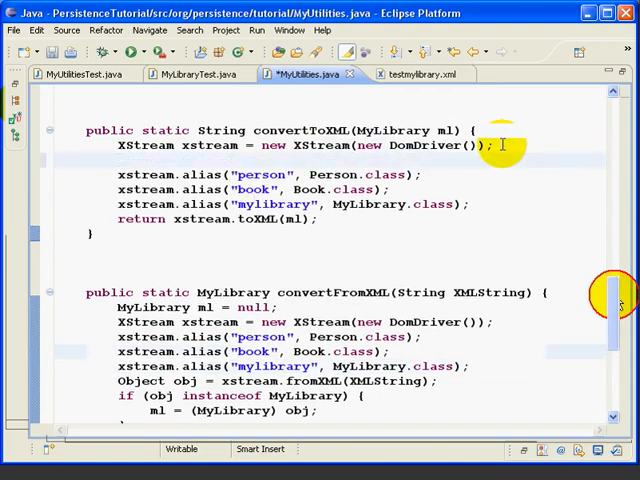
type("xstream.setMode(X")
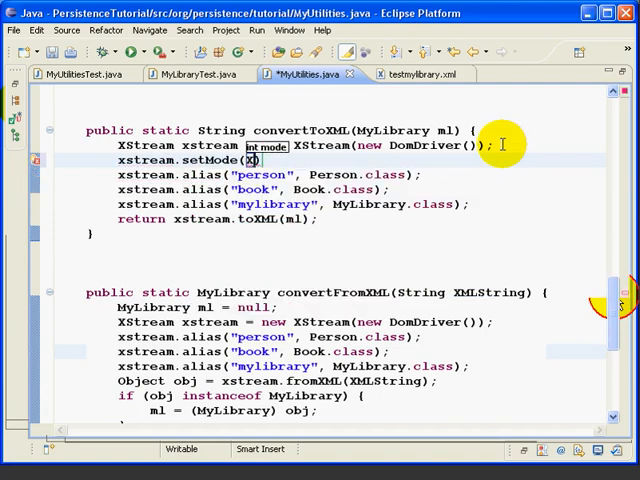
type("Xstre")
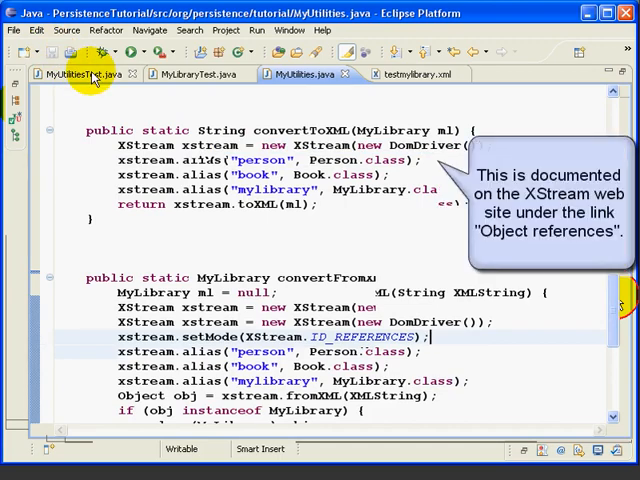
Rerun tests, reload the regenerated testmylibrary.xml, and maximize its editor.
left_click(75, 74)
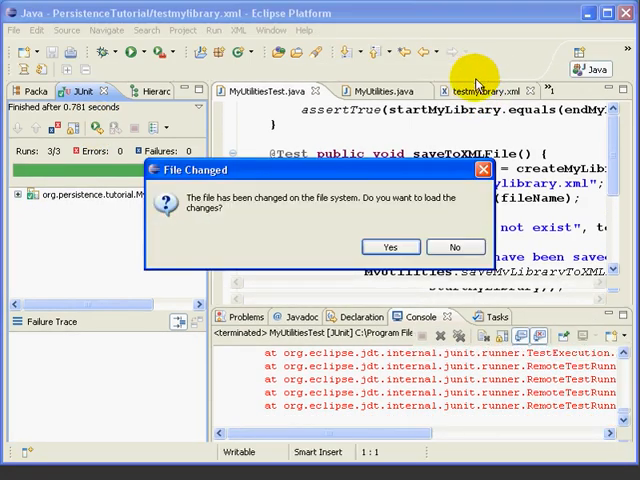
left_click(389, 247)
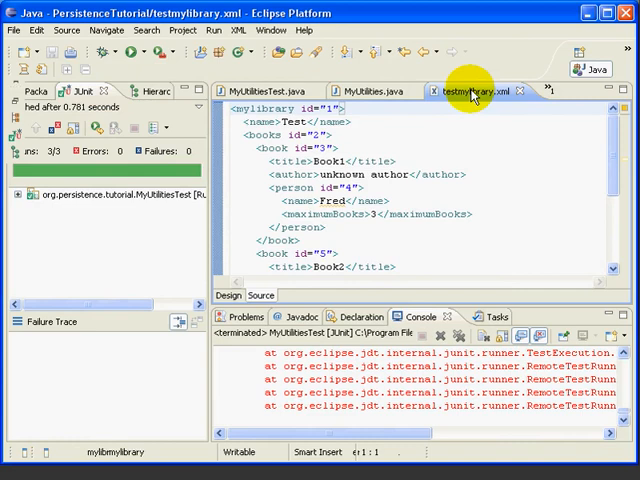
double_click(470, 91)
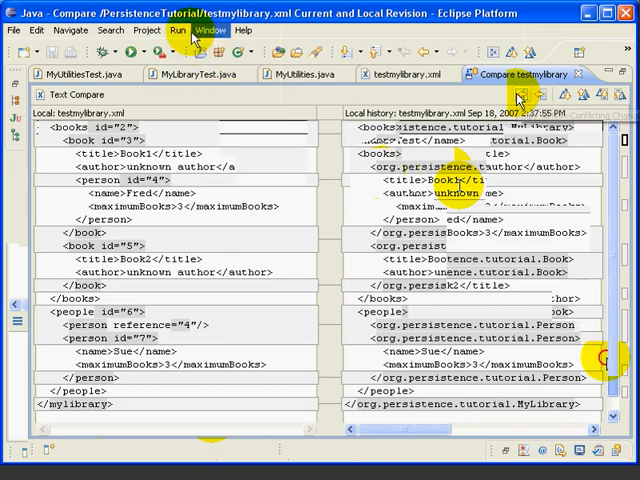
Open Preferences at General > Workspace > Local History (7 days, 1 MB).
left_click(210, 30)
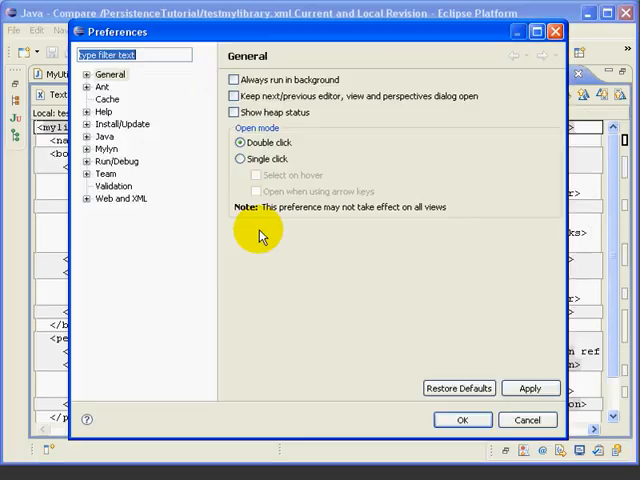
left_click(88, 74)
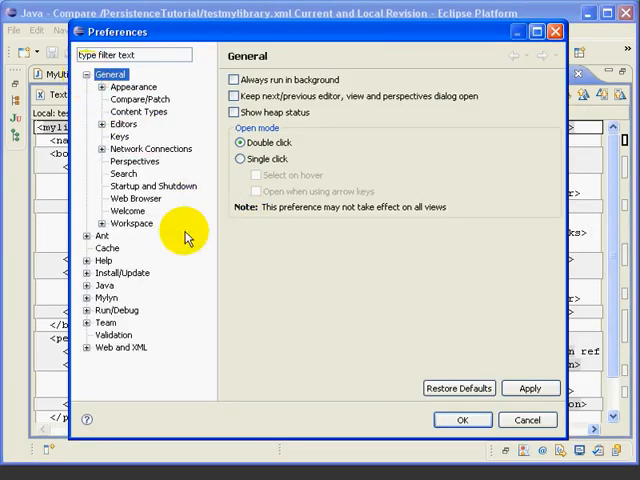
left_click(96, 223)
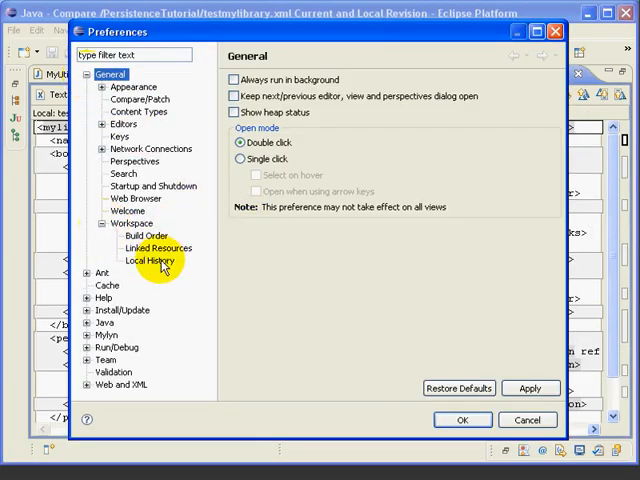
left_click(152, 260)
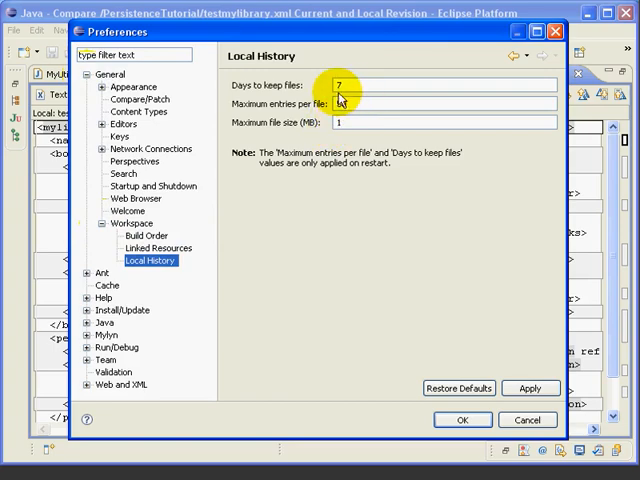